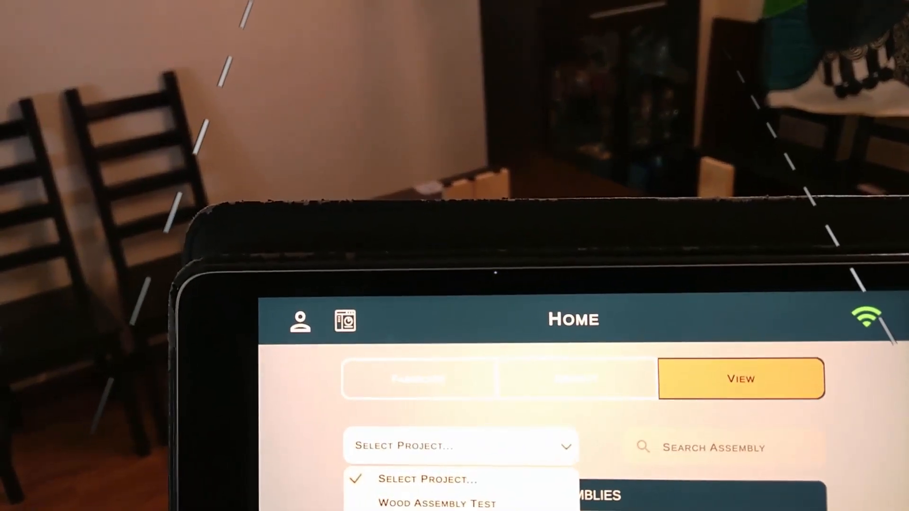
- Select the Wood Assembly Test project in the View tab's project dropdown
left_click(437, 503)
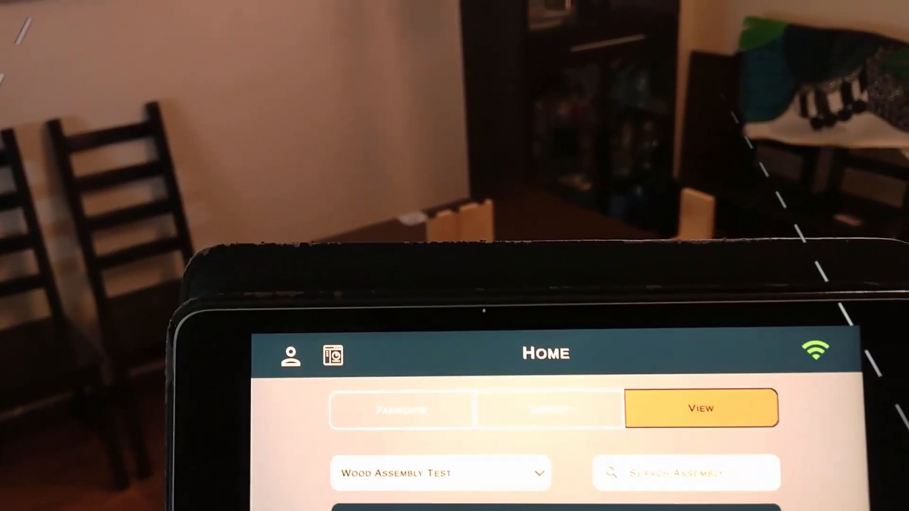